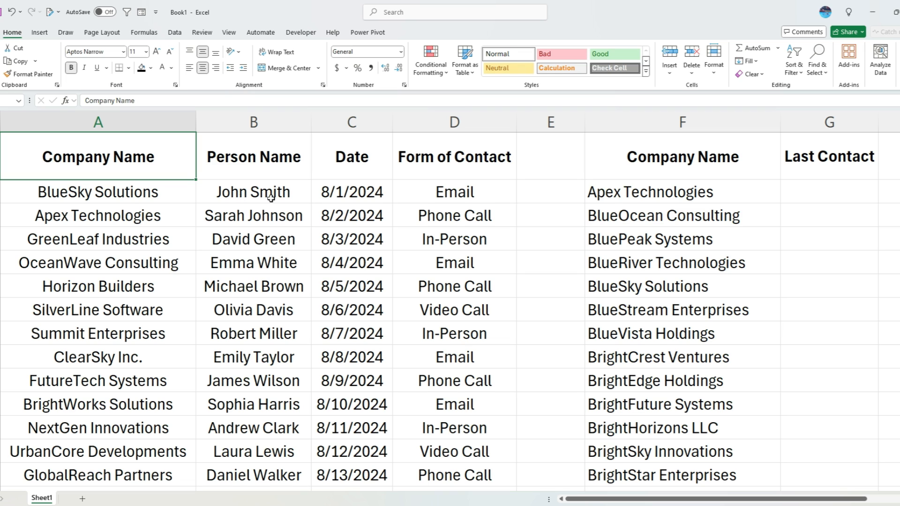
mouse_move(477, 189)
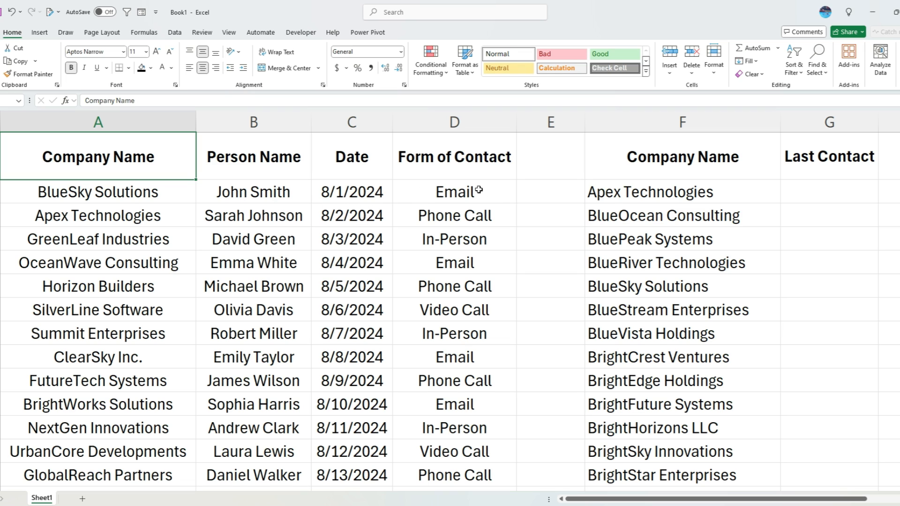
mouse_move(779, 197)
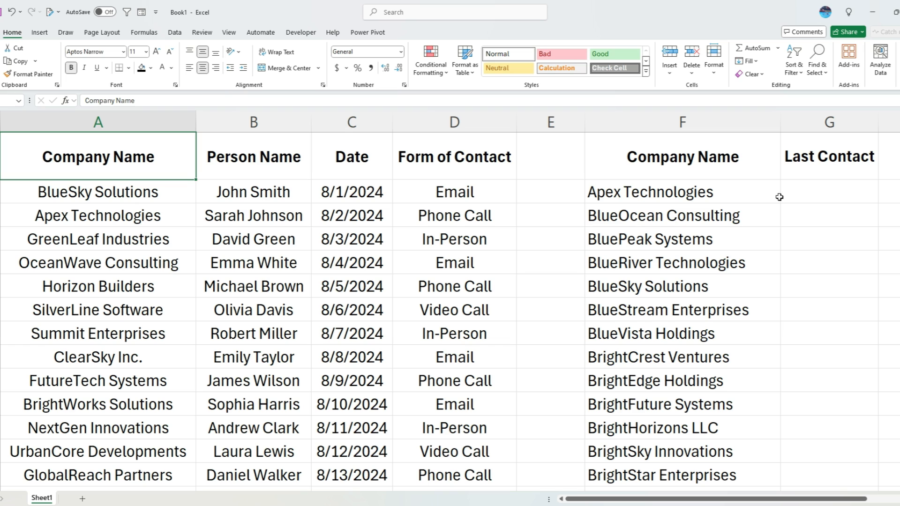
mouse_move(703, 183)
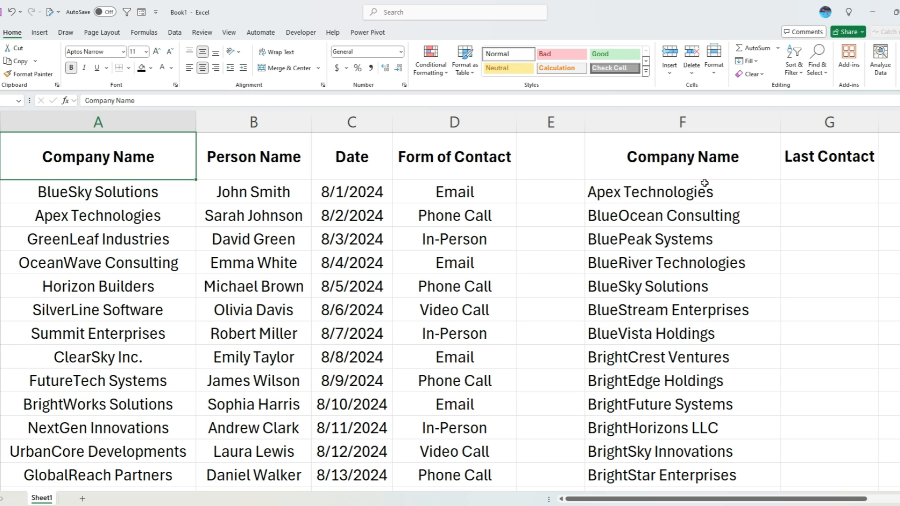
mouse_move(708, 191)
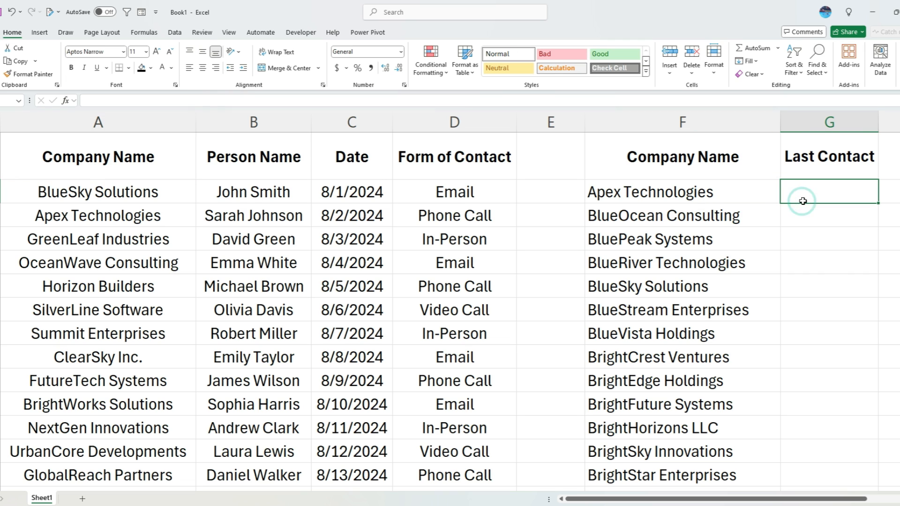
Step: Enter =MAXIFS(C:C,A:A,F2) in G2 to get Apex Technologies' latest contact date
type("=")
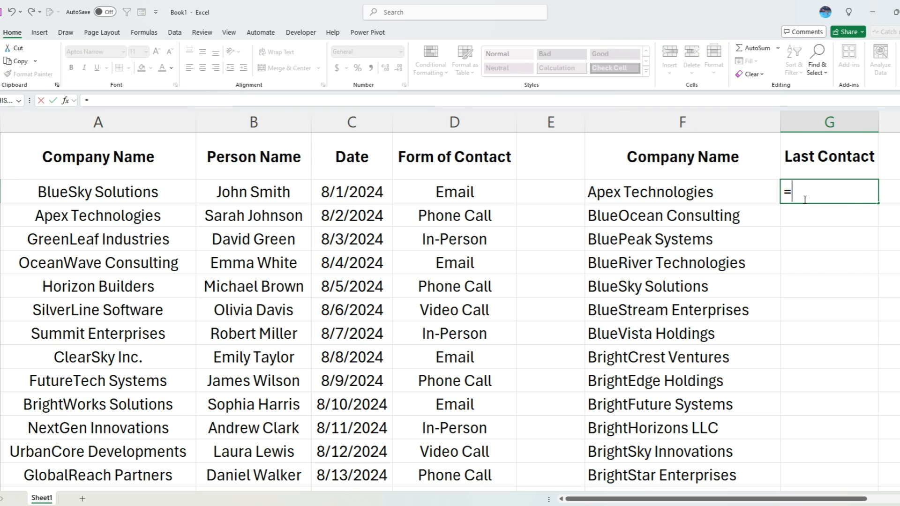
type("MAXIFS(")
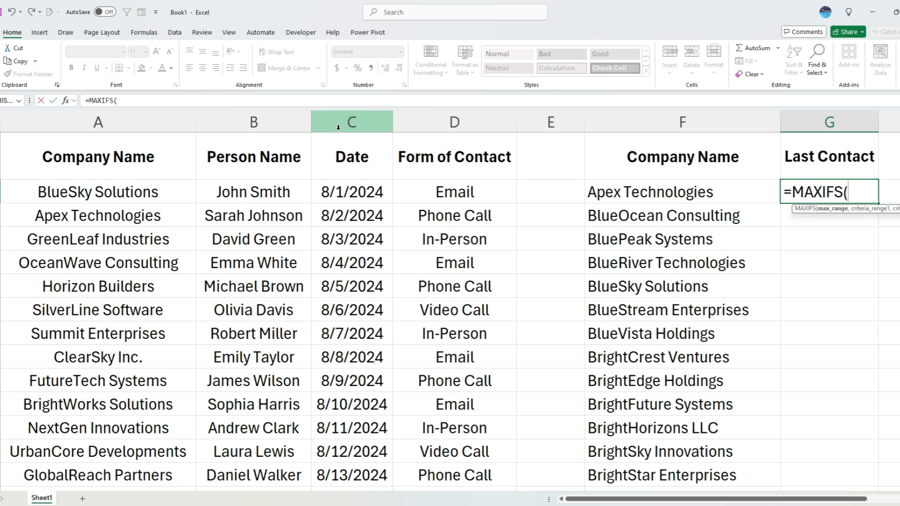
left_click(351, 121)
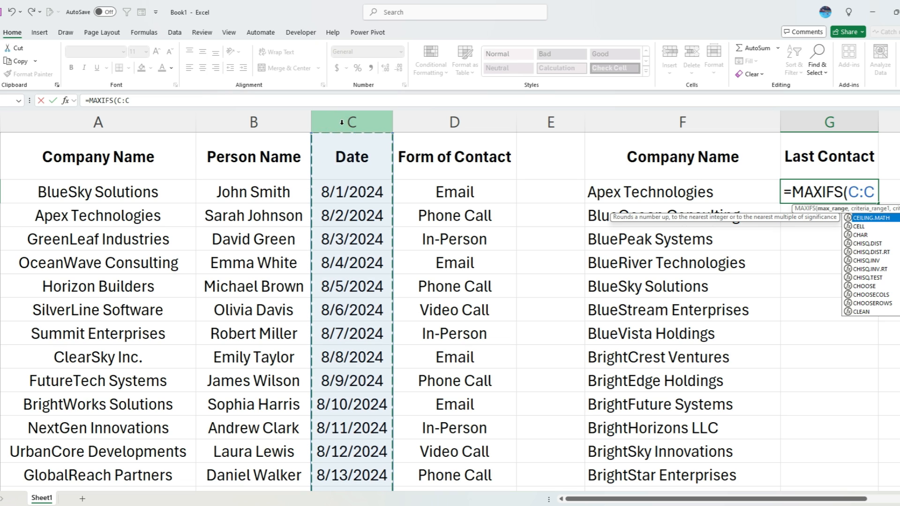
type(",")
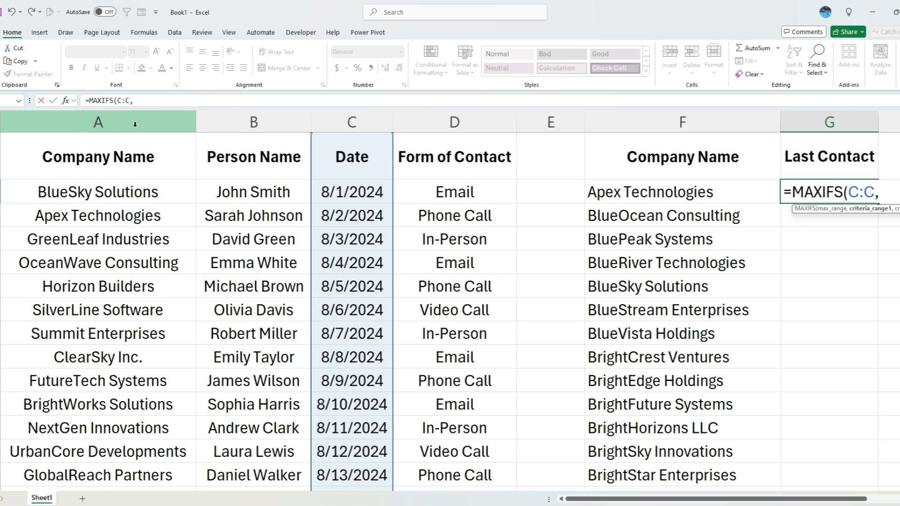
left_click(97, 121)
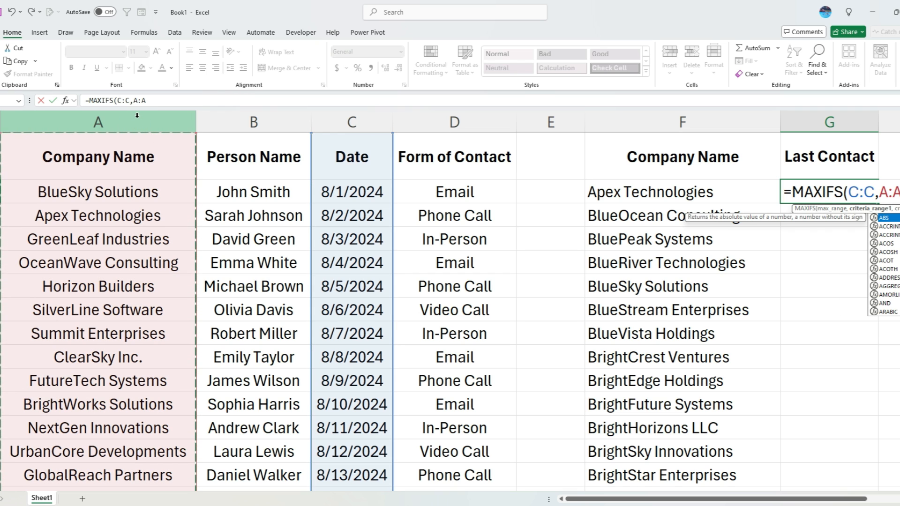
type(",")
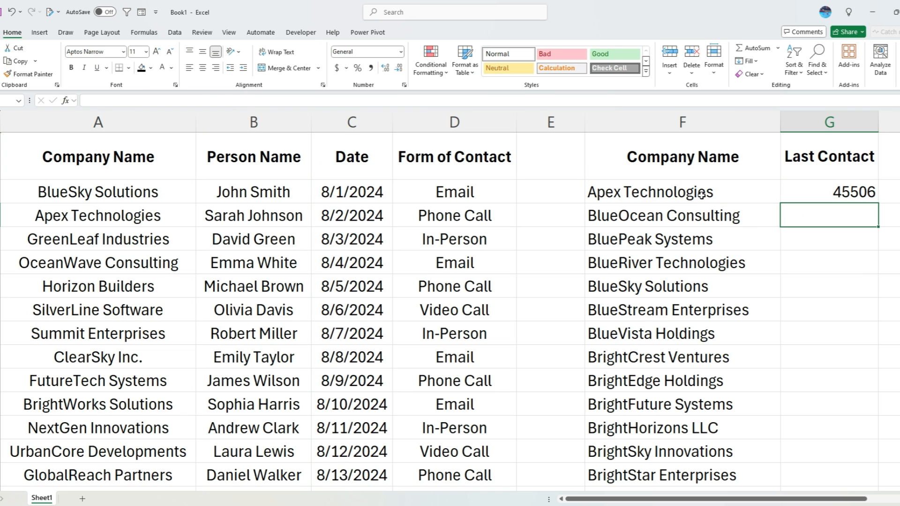
left_click(828, 192)
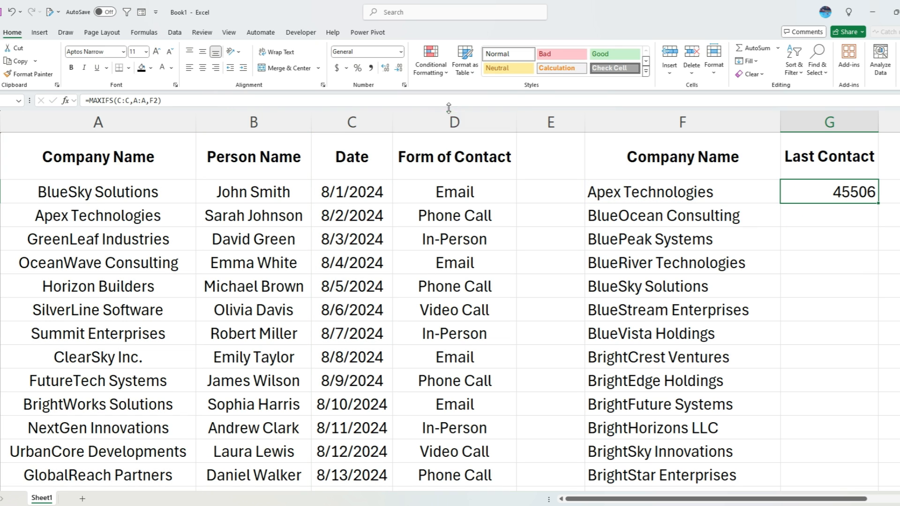
Step: Format G2 as Short Date and fill the MAXIFS formula down the company list
left_click(399, 52)
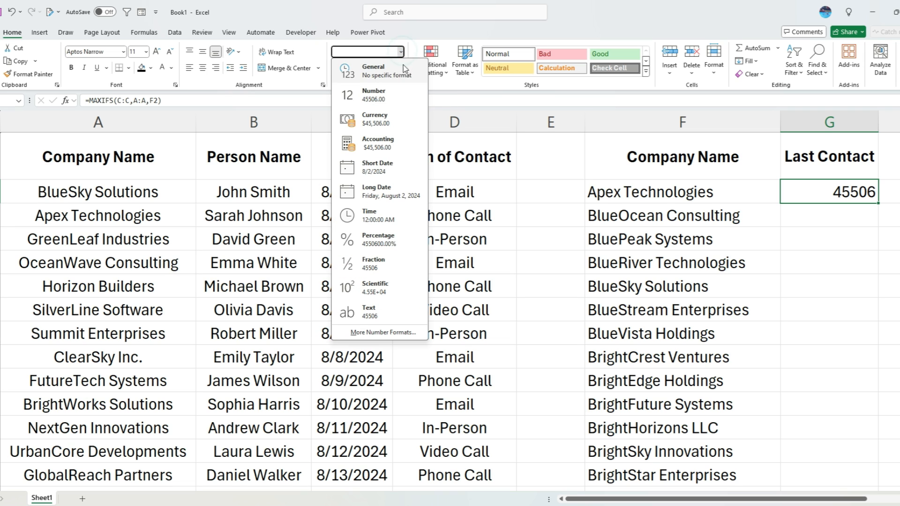
left_click(376, 167)
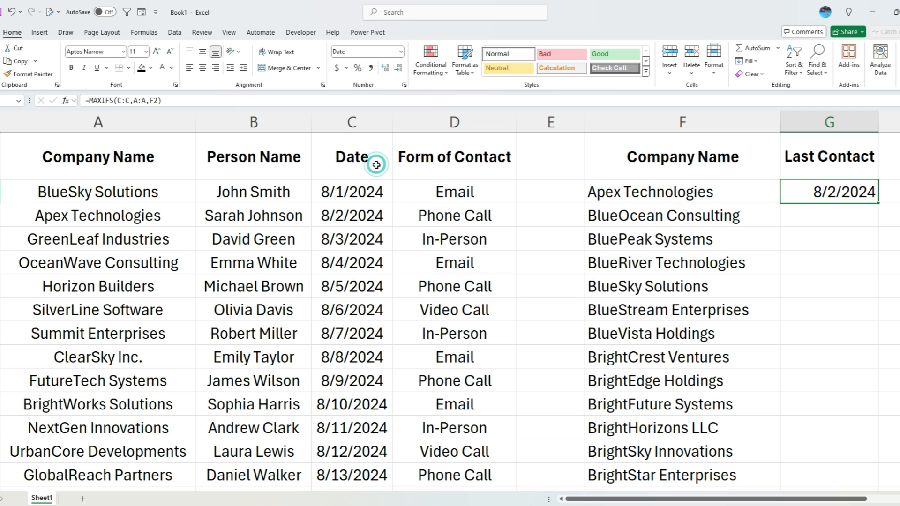
left_click(202, 67)
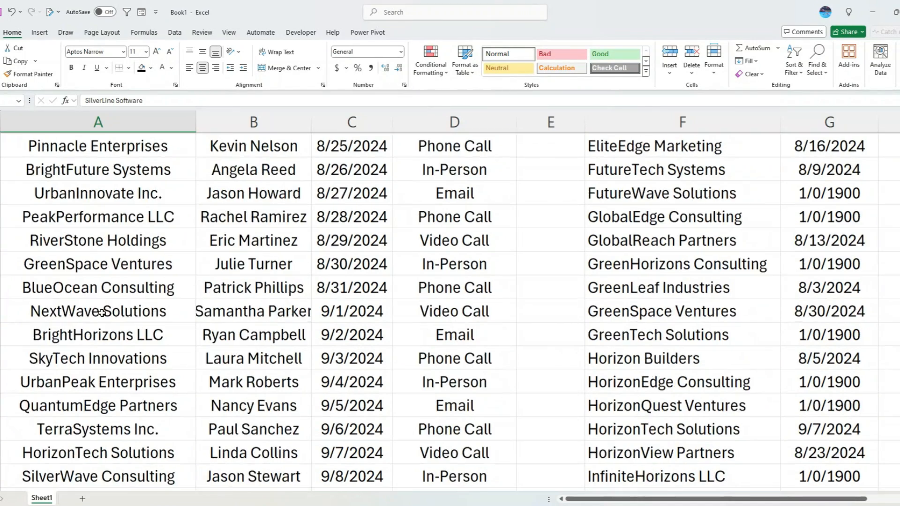
left_click(828, 262)
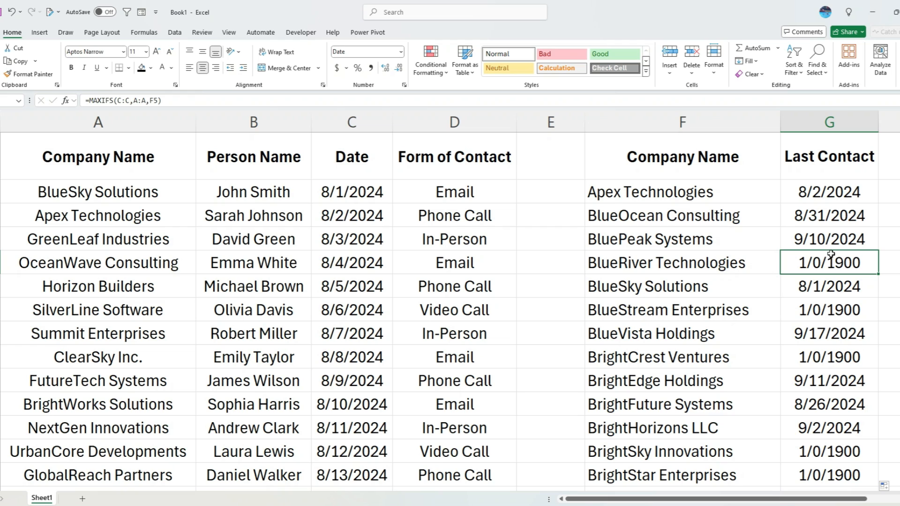
left_click(401, 51)
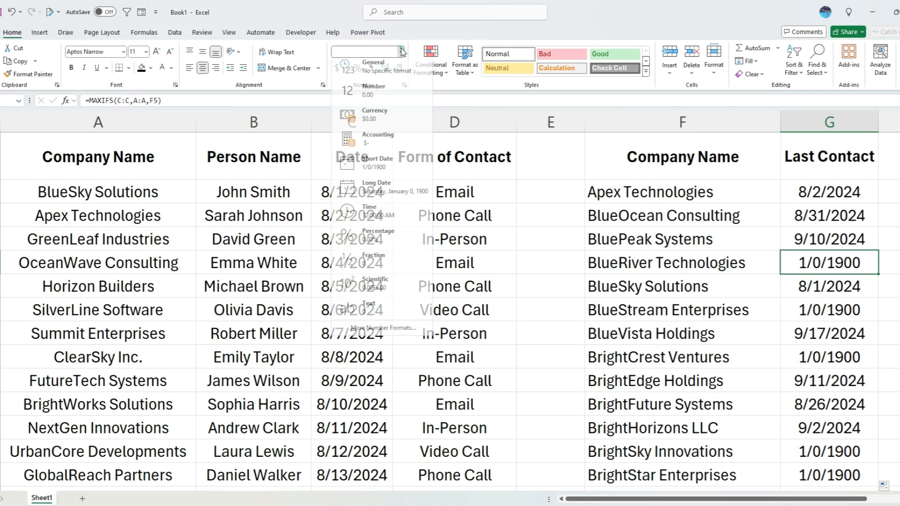
left_click(373, 90)
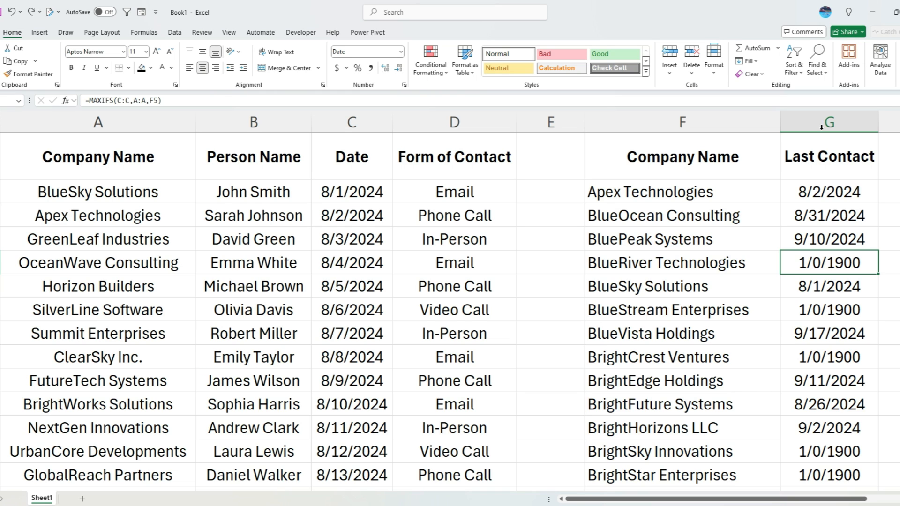
Step: Start a new conditional formatting rule on column G using formula =G1=0
left_click(828, 121)
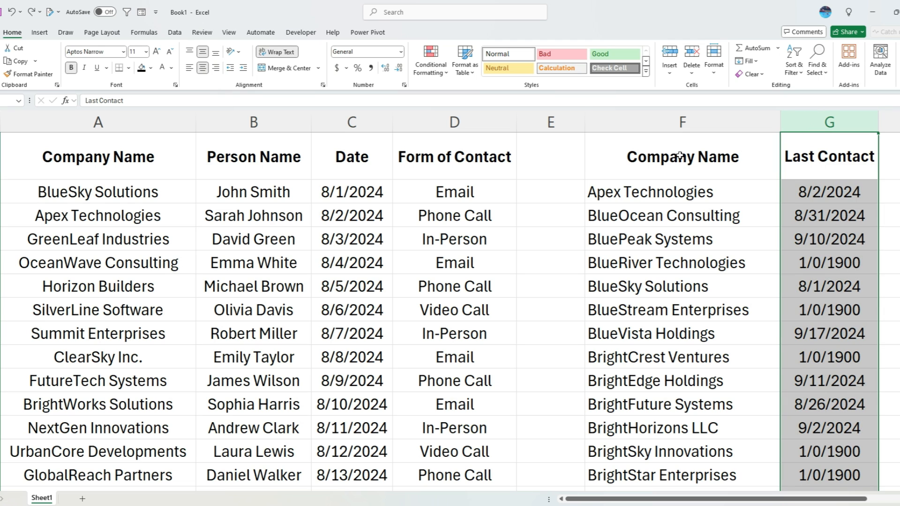
left_click(429, 59)
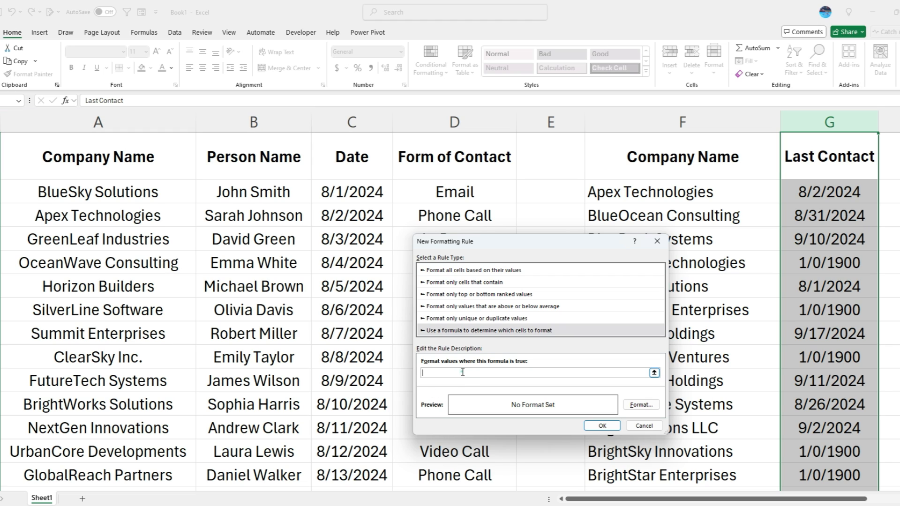
type("=G1")
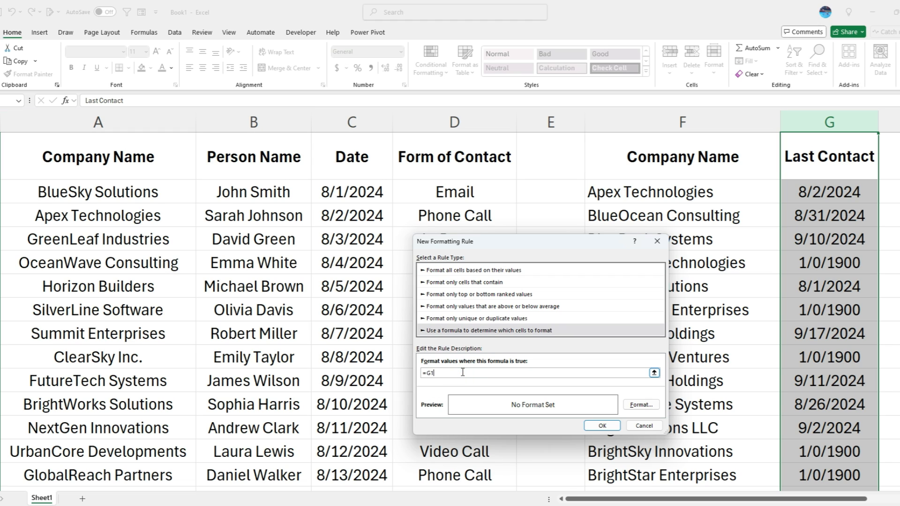
type("=0")
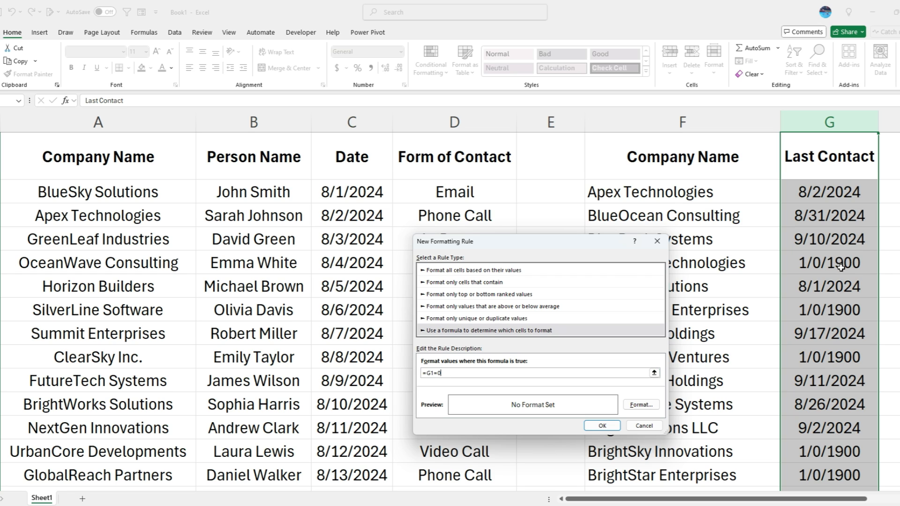
mouse_move(673, 394)
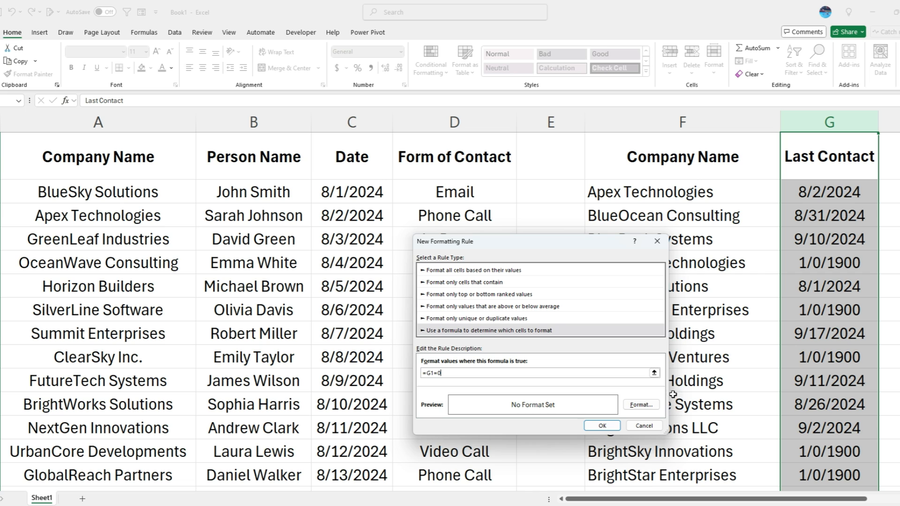
Step: Give the rule a ;;; custom number format and apply it to hide zero dates
left_click(641, 404)
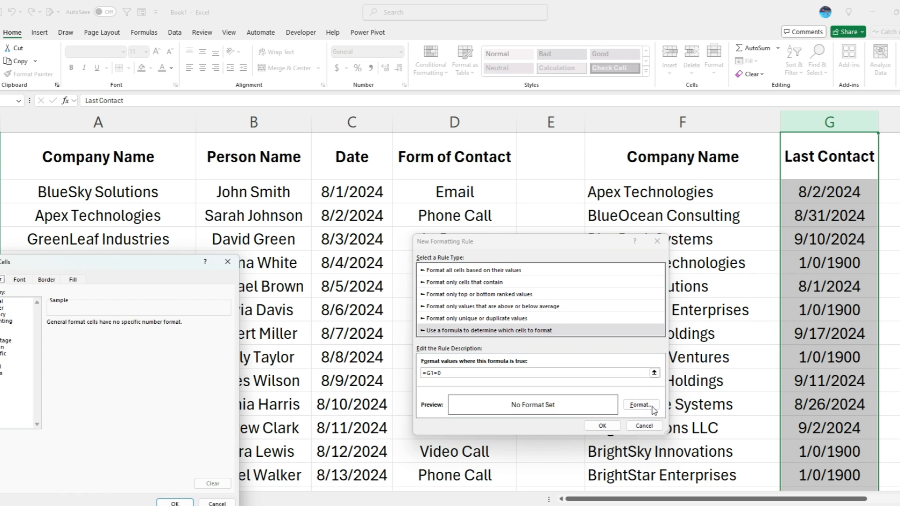
left_click(641, 405)
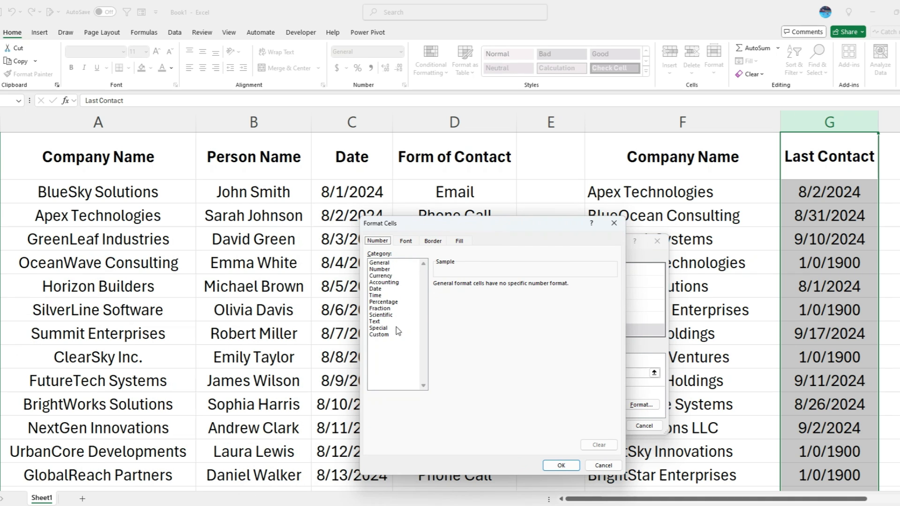
left_click(378, 334)
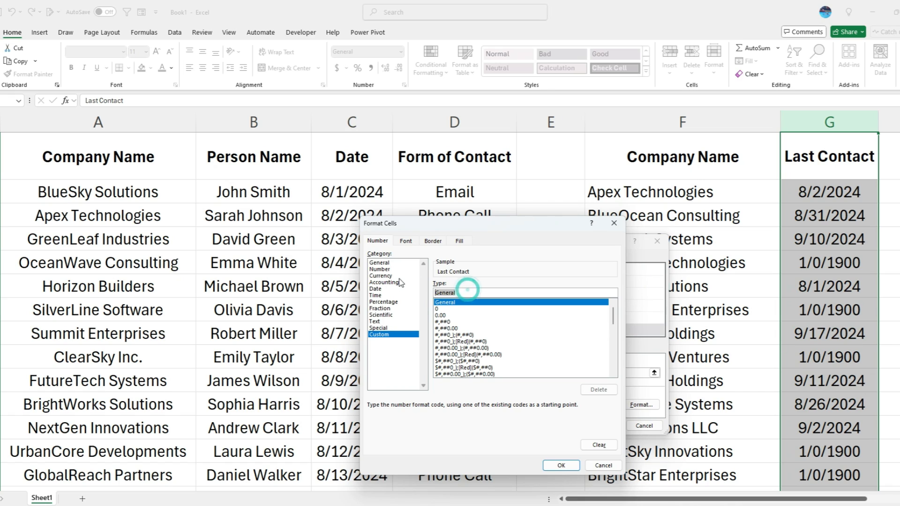
left_click(466, 290)
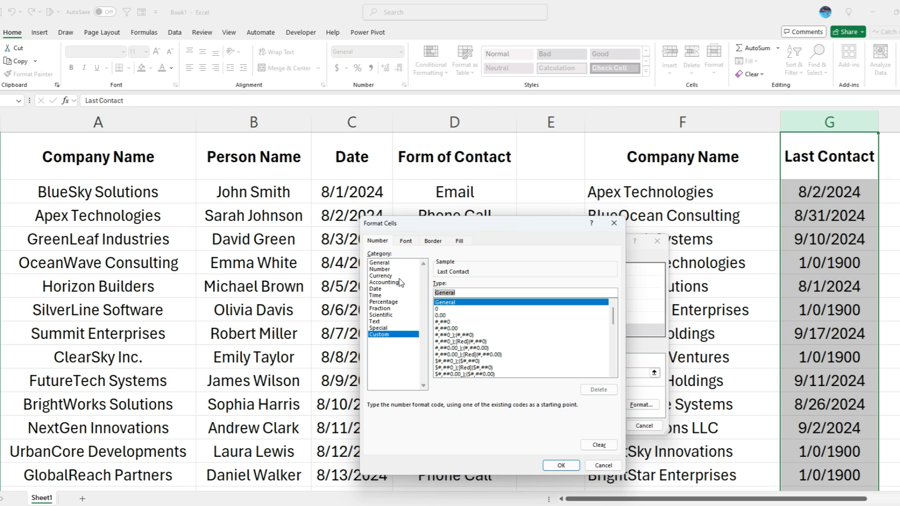
mouse_move(425, 259)
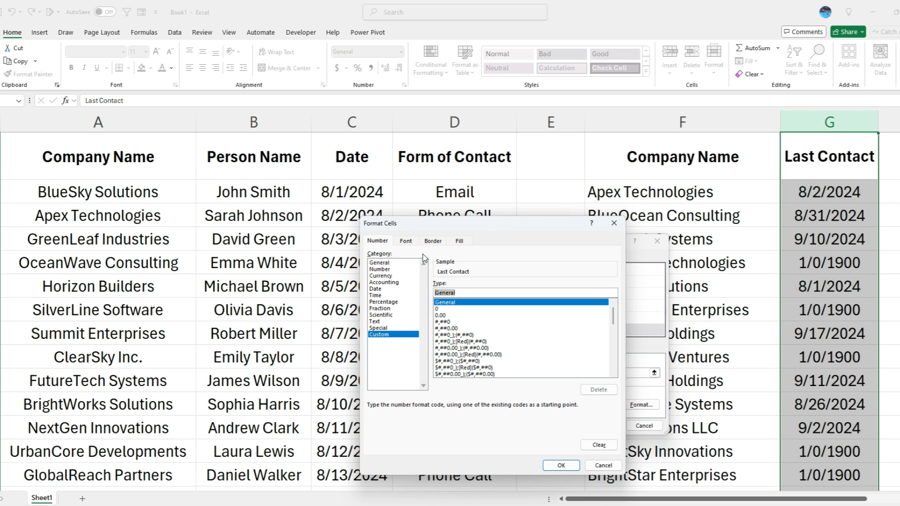
left_click(444, 292)
type(";;;")
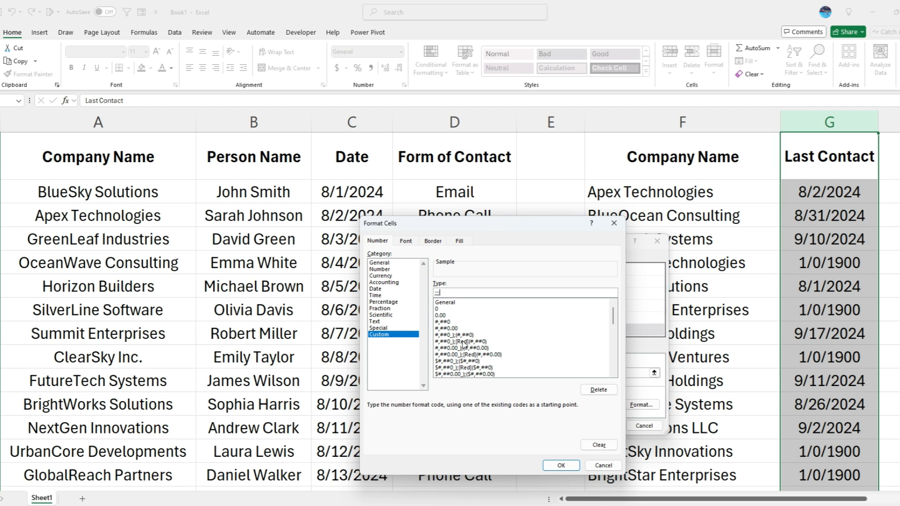
mouse_move(462, 345)
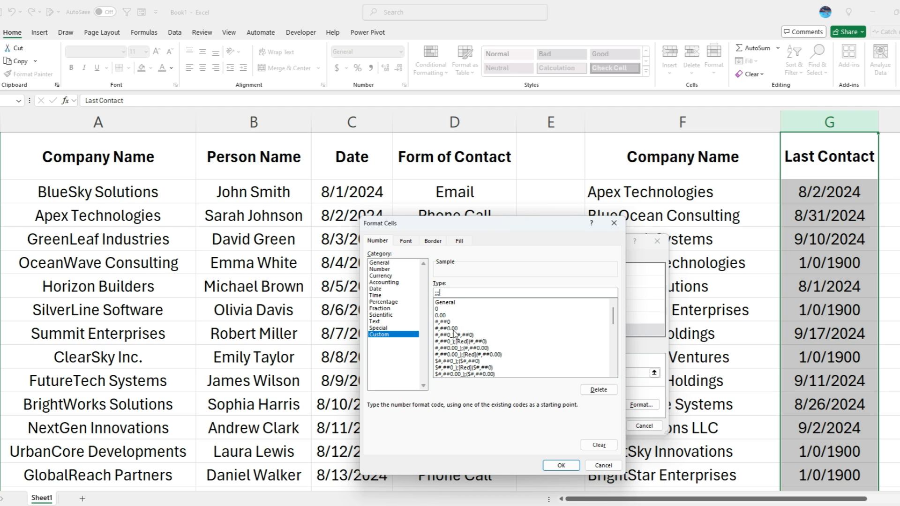
mouse_move(463, 310)
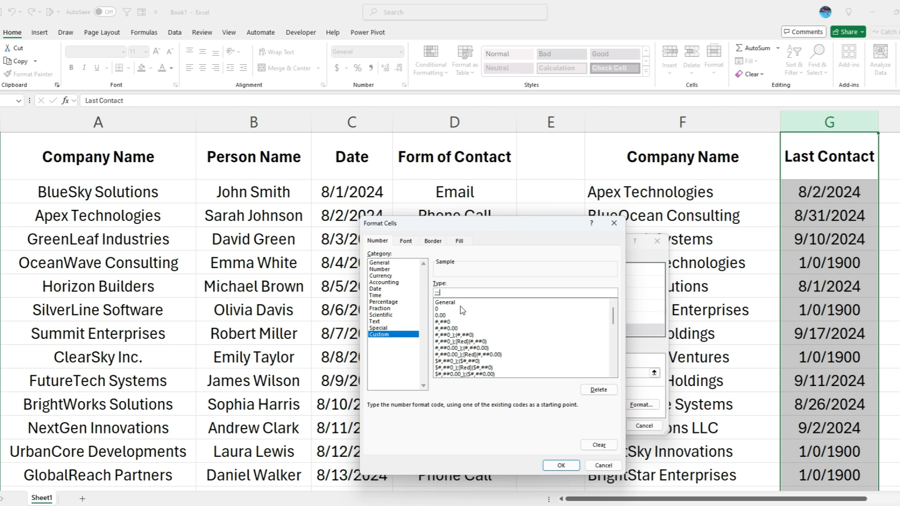
left_click(560, 465)
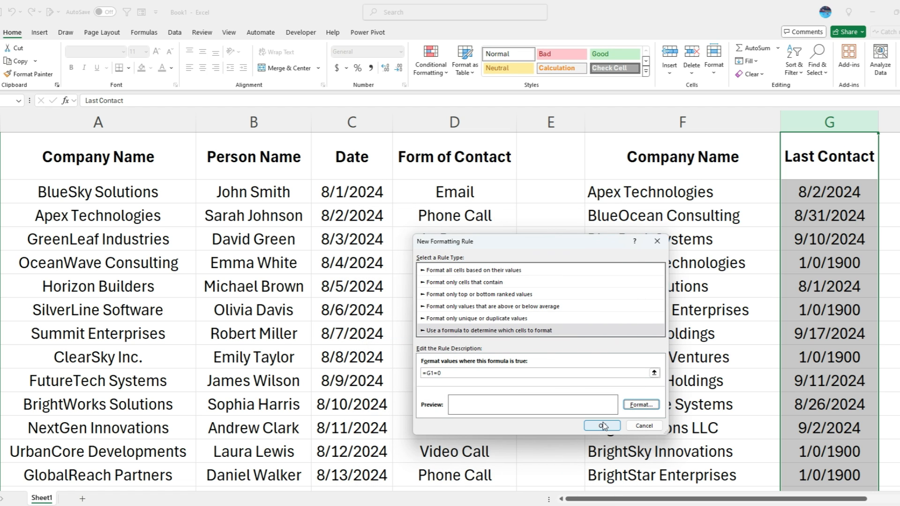
left_click(600, 425)
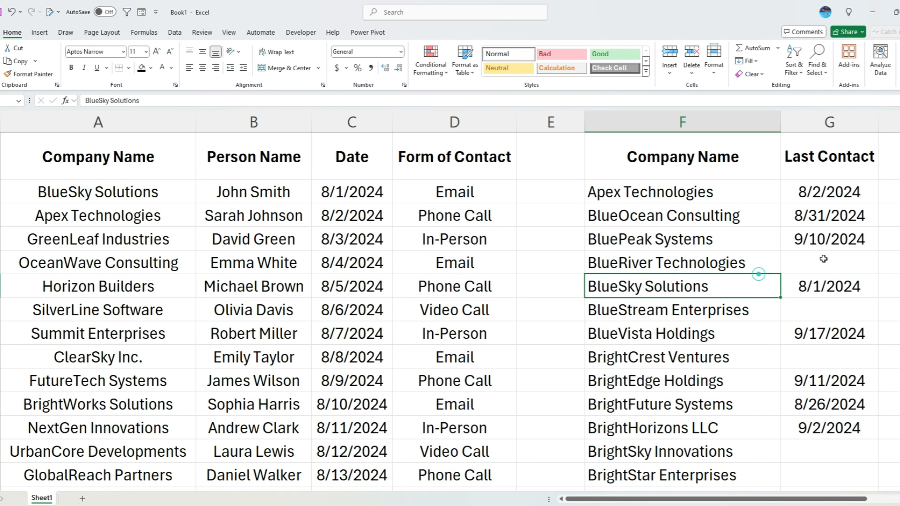
scroll("down", 3)
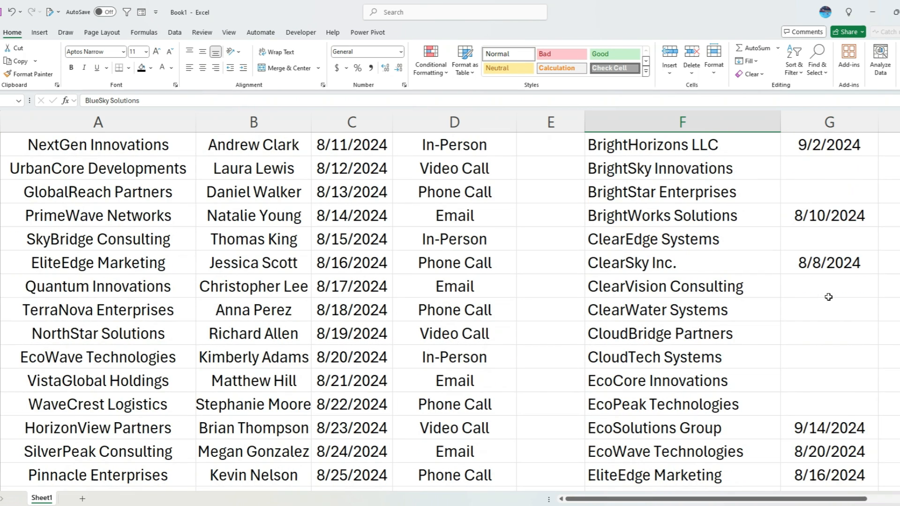
scroll("down", 3)
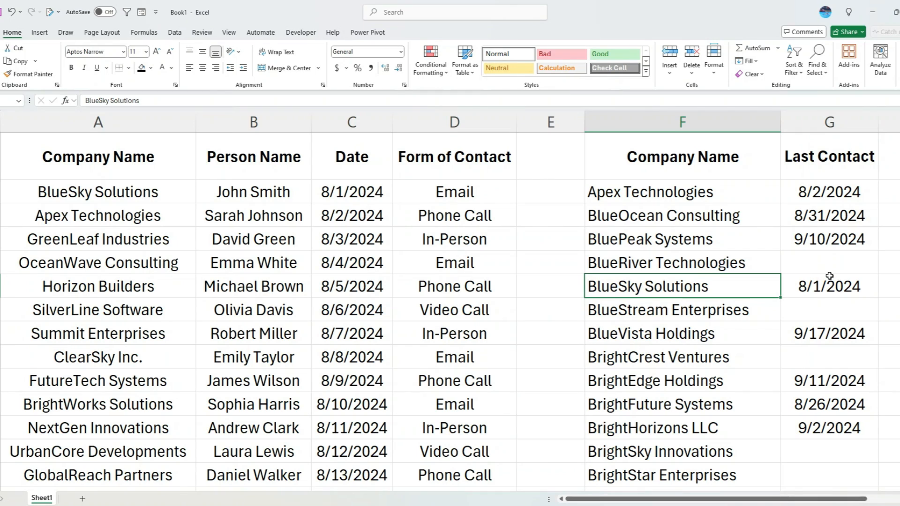
mouse_move(825, 268)
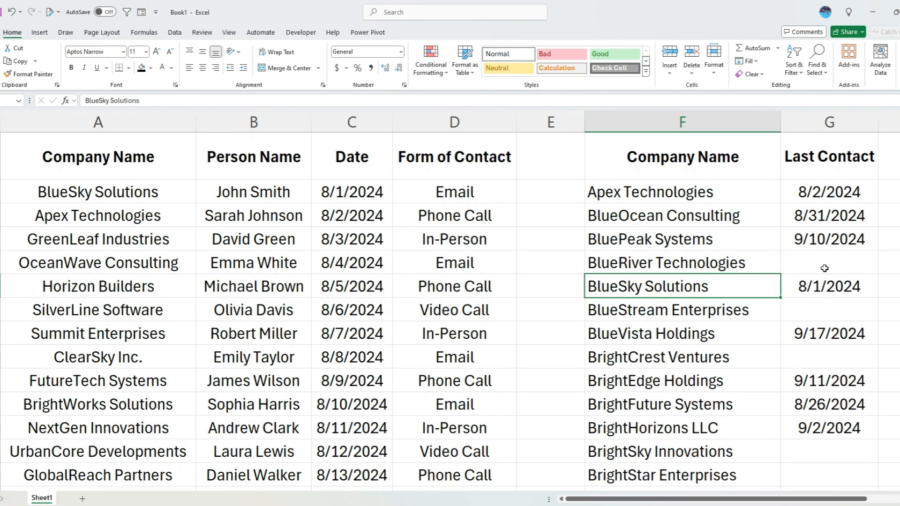
mouse_move(801, 128)
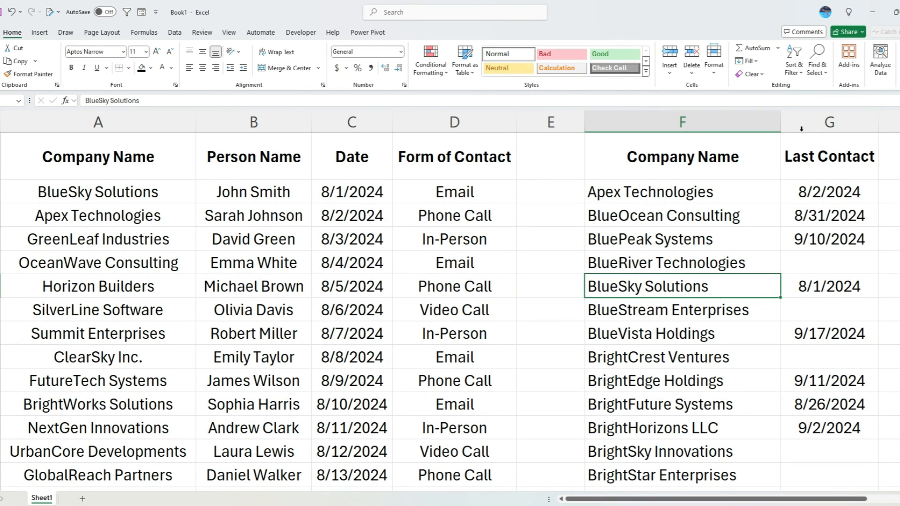
Step: Fill column G black and inspect a blank cell's hidden MAXIFS formula
left_click(828, 121)
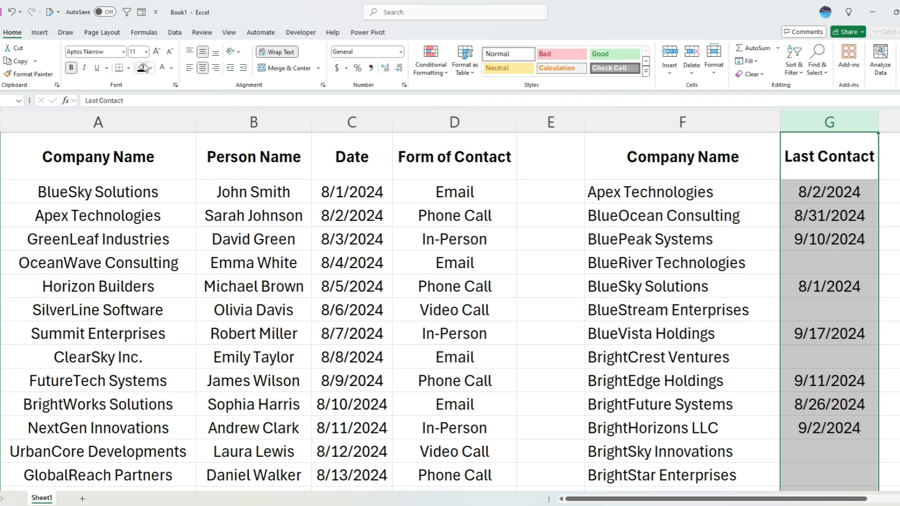
left_click(141, 67)
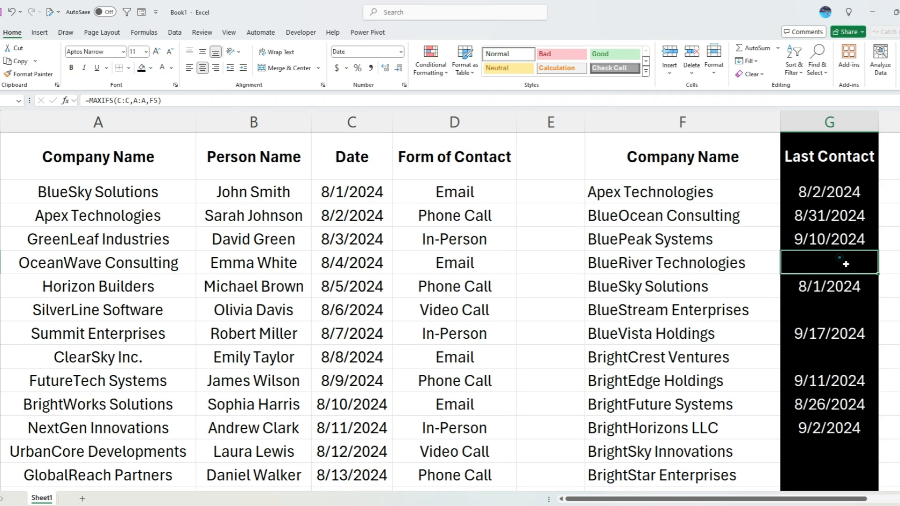
left_click(828, 309)
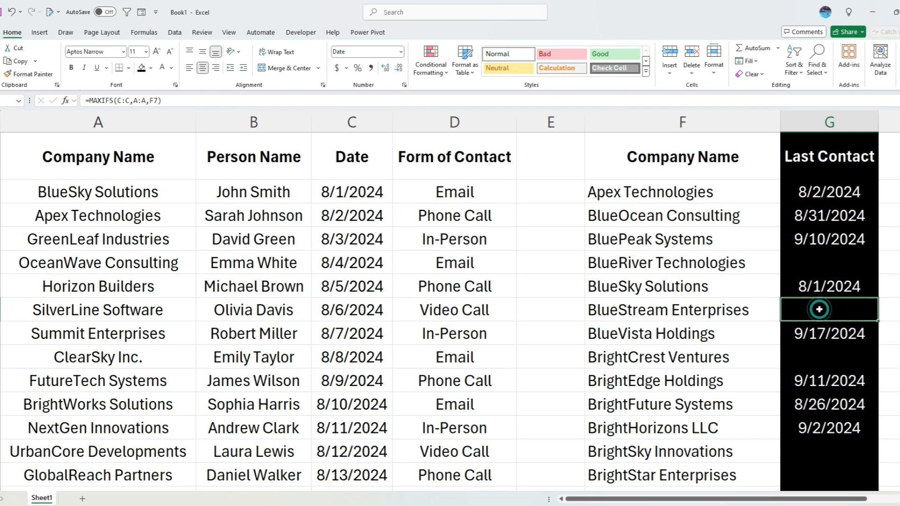